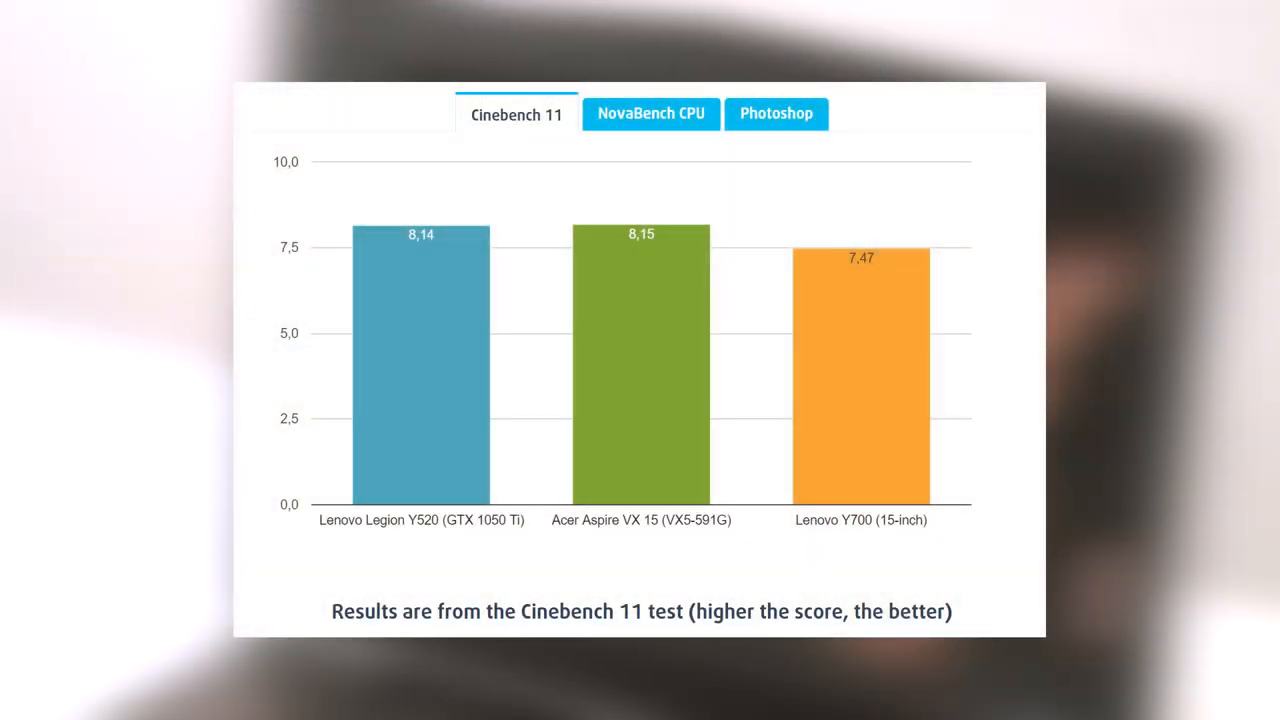
View the NovaBench CPU scores, then the Photoshop scores for the three laptops
click(651, 113)
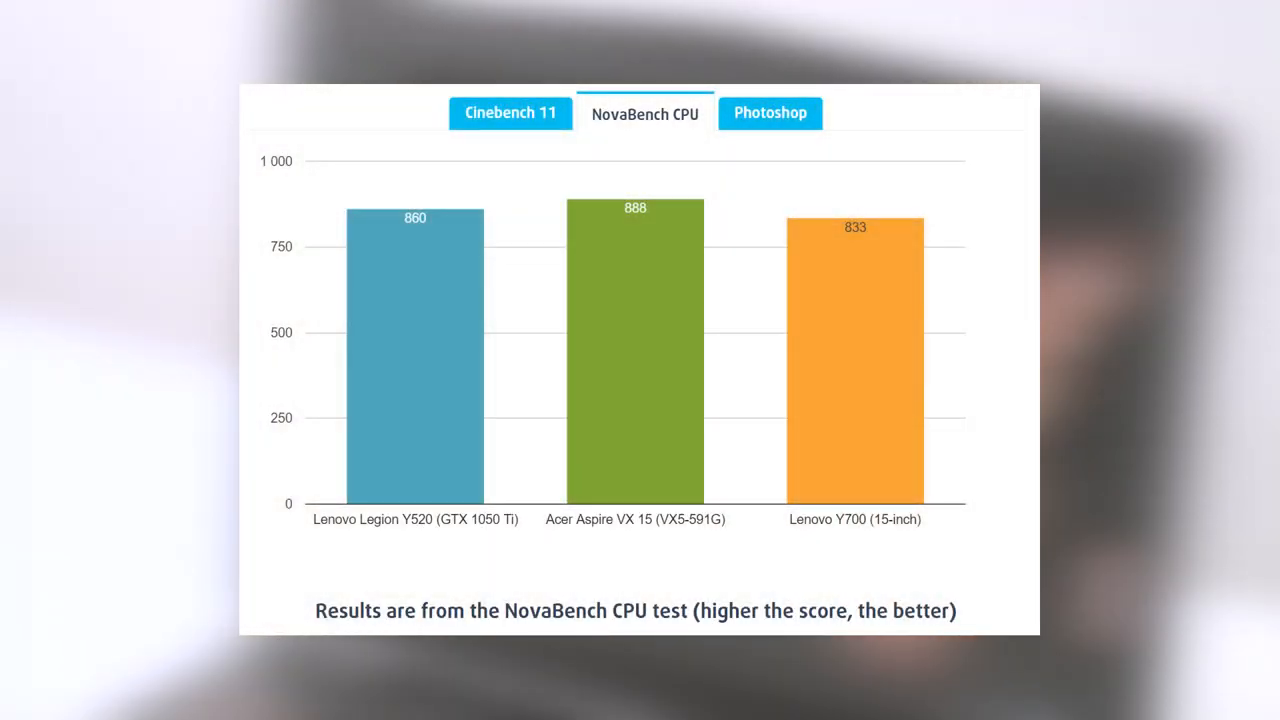
click(770, 112)
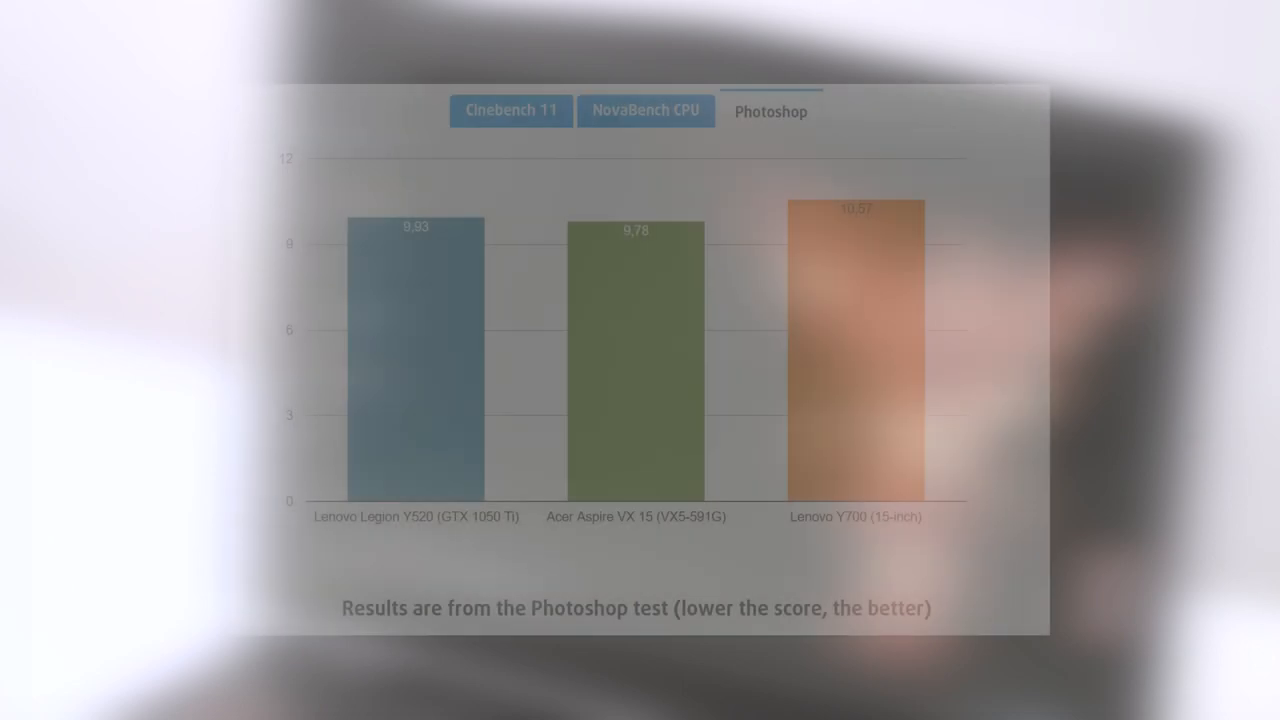